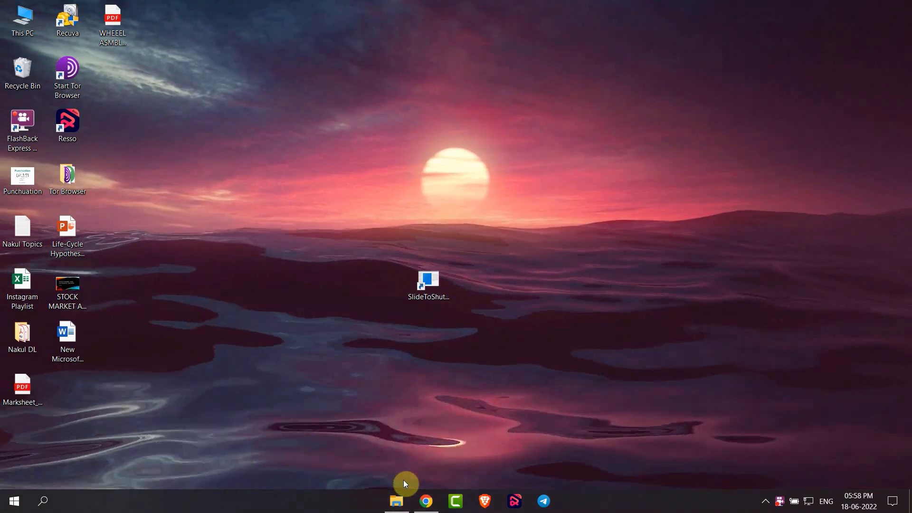
Bring up File Explorer showing the New folder on drive E: with the sample folder
left_click(396, 501)
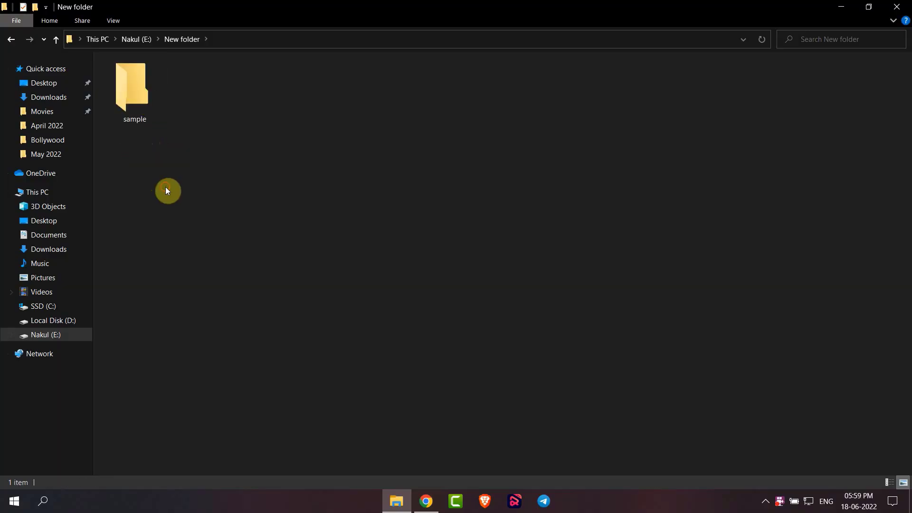
mouse_move(134, 88)
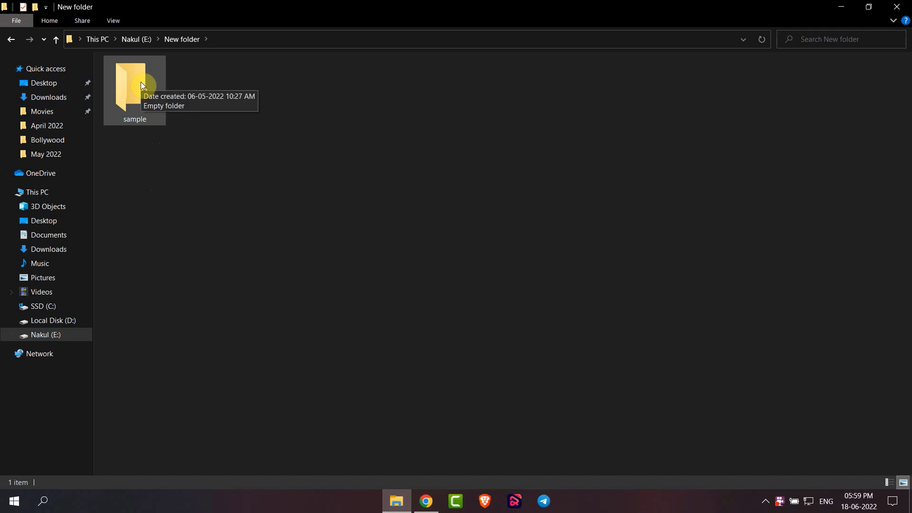
Show the sample folder's Properties at the Customize settings
right_click(134, 87)
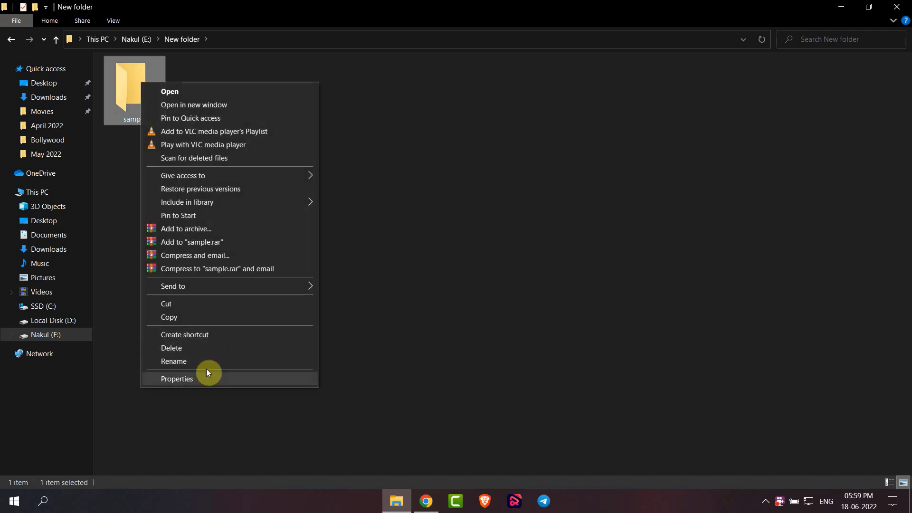
left_click(177, 379)
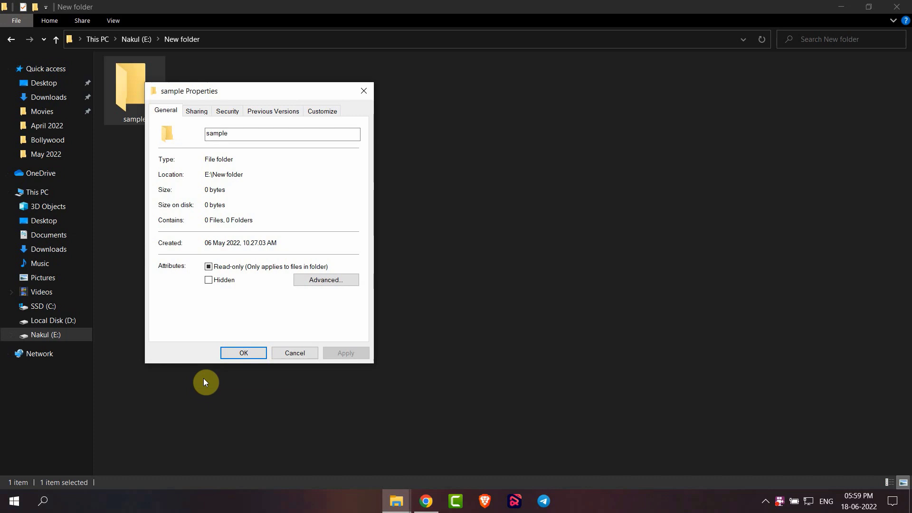
mouse_move(335, 121)
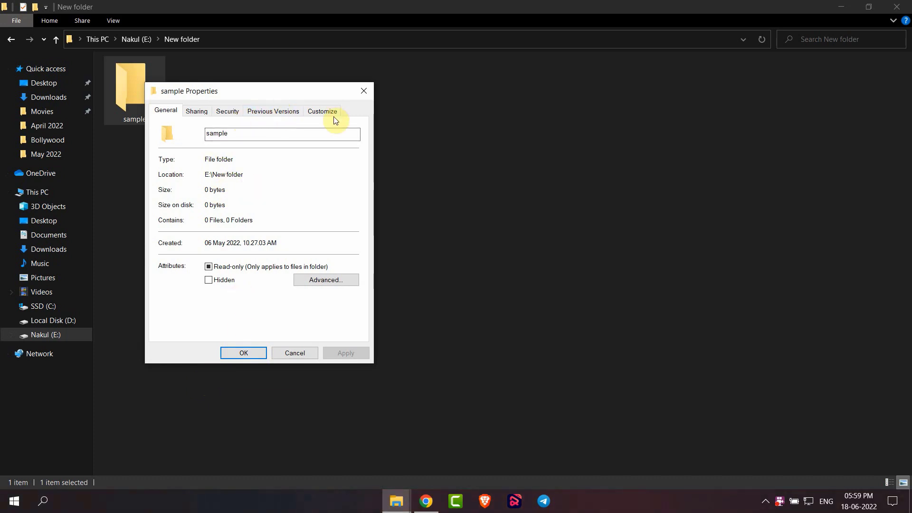
left_click(322, 111)
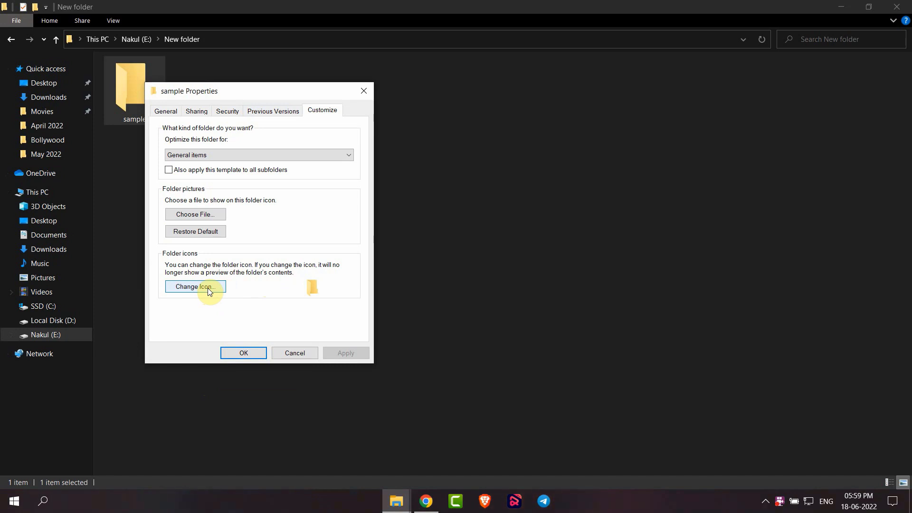
Start changing the folder icon and browse the disk for an icon file
left_click(195, 286)
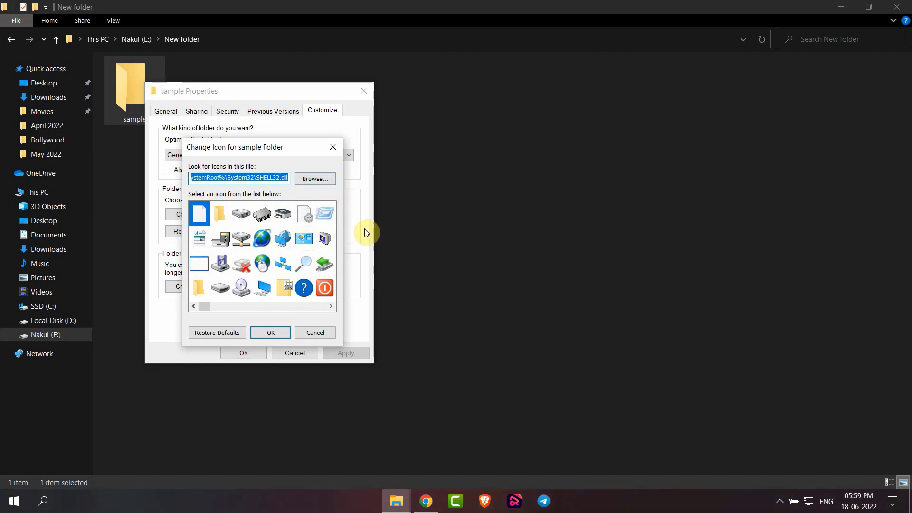
mouse_move(343, 239)
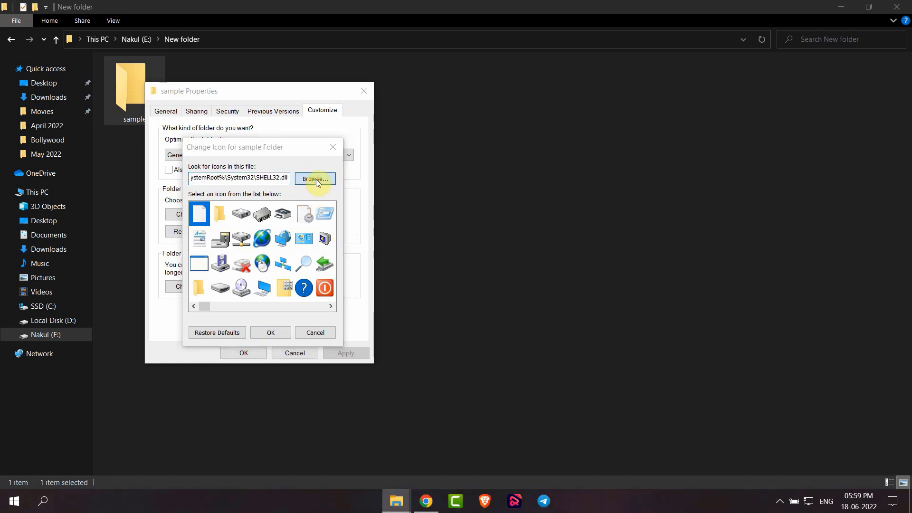
left_click(316, 178)
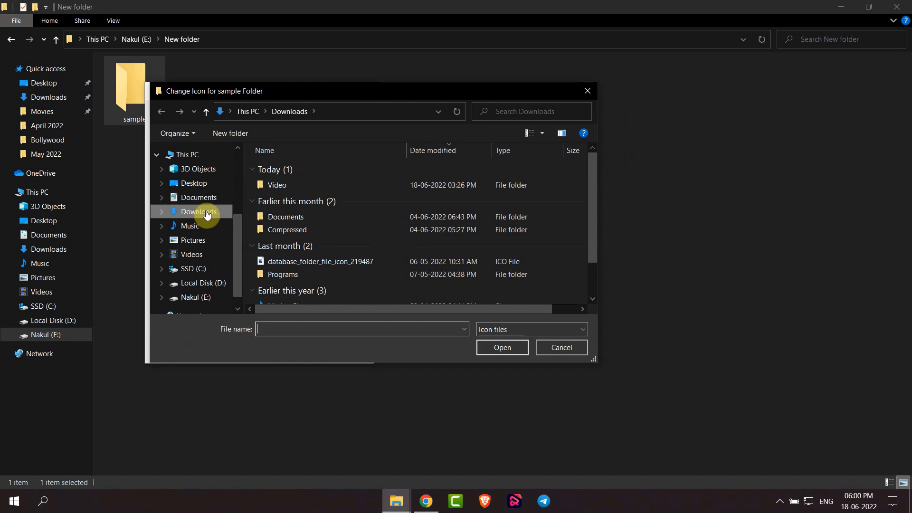
mouse_move(214, 219)
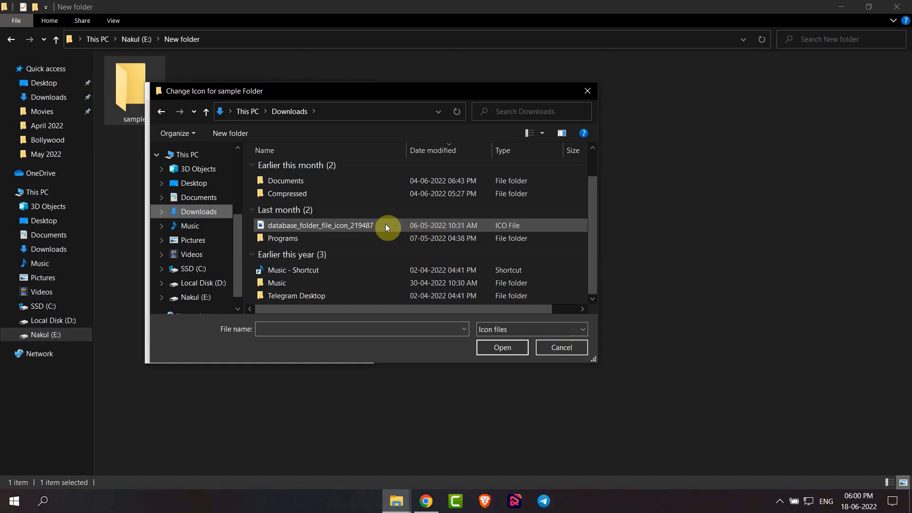
mouse_move(384, 227)
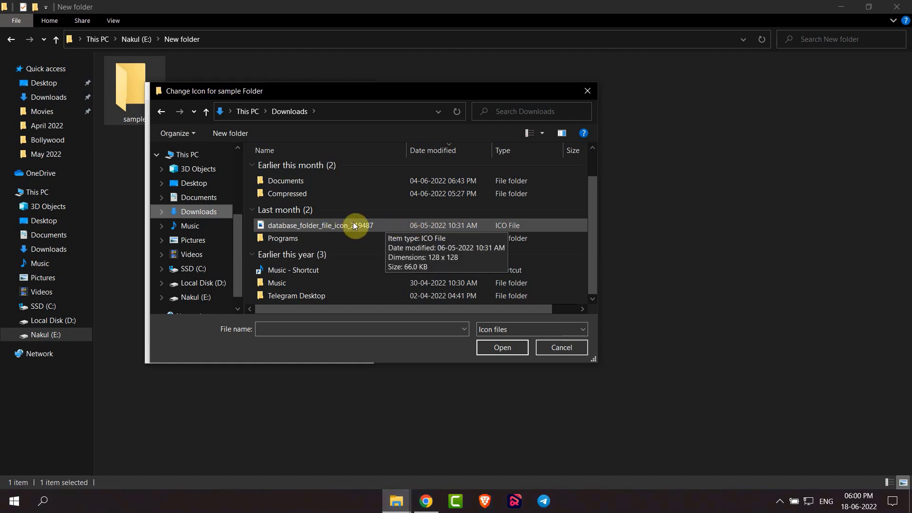
Load database_folder_file_icon_219487 from Downloads into the icon chooser
left_click(314, 227)
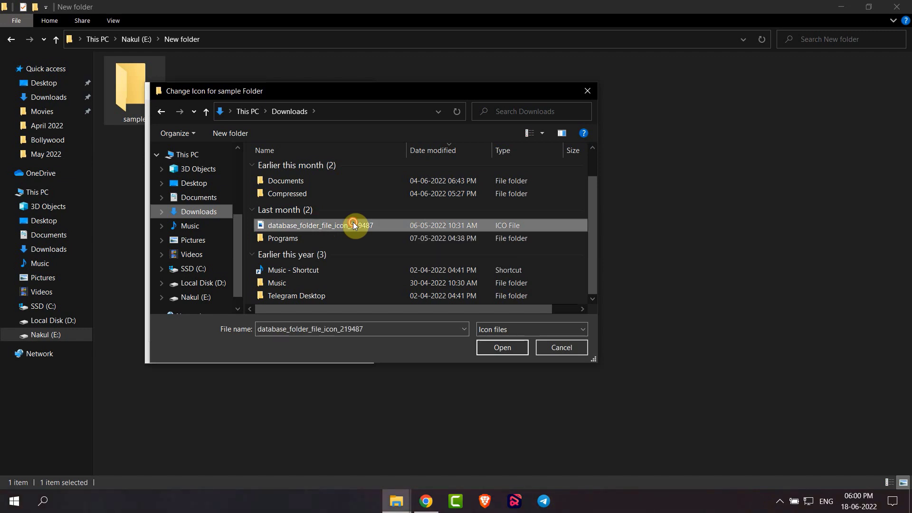
left_click(502, 348)
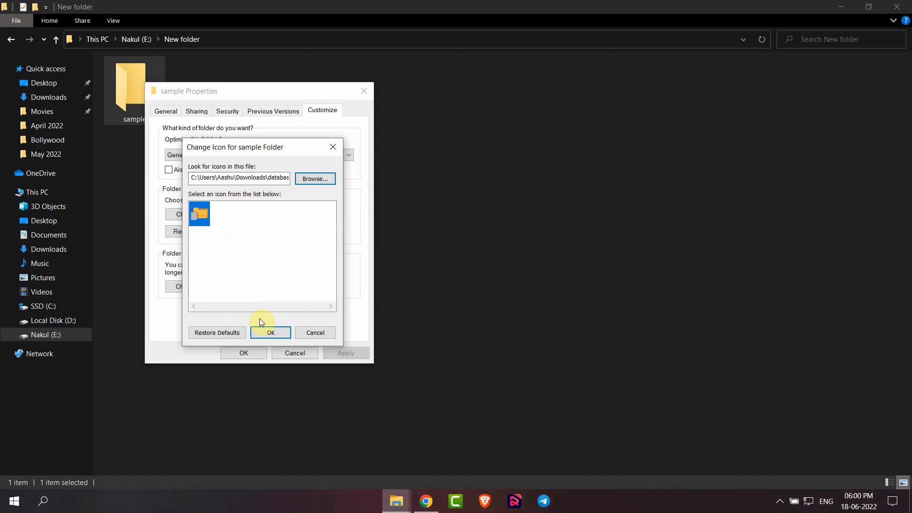
Accept the database folder icon and apply it to the sample folder
left_click(270, 332)
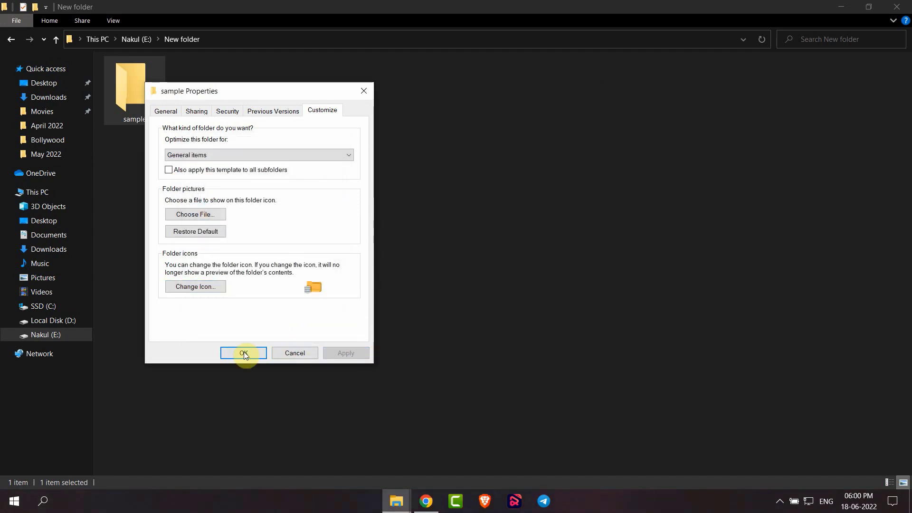
left_click(243, 354)
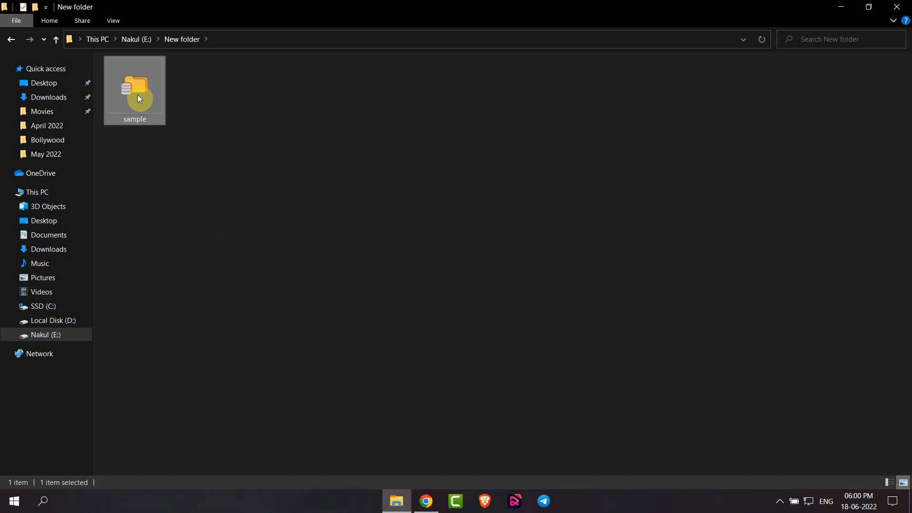
right_click(188, 220)
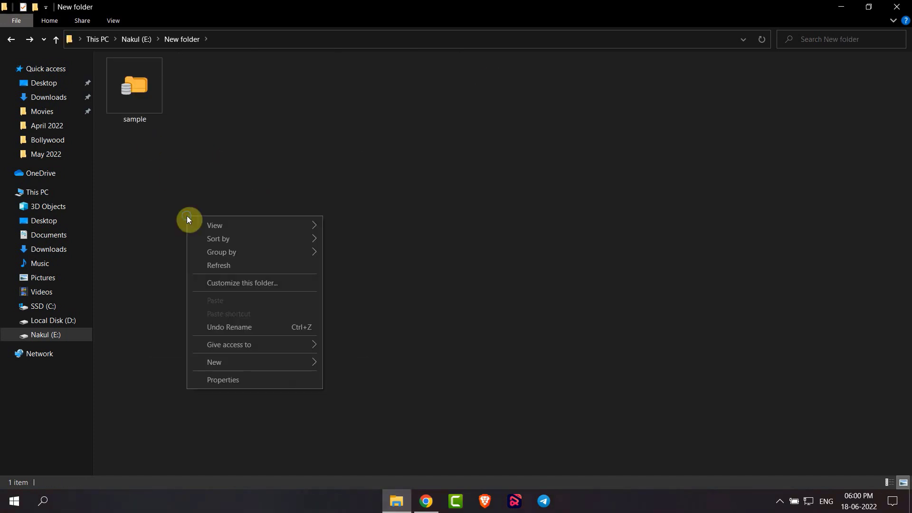